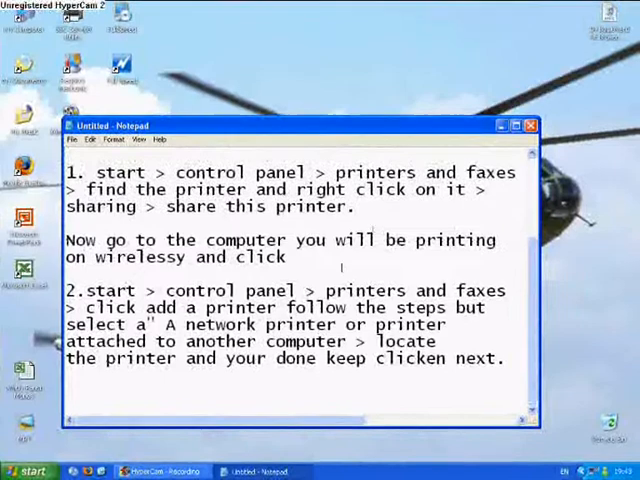
Write that printing only works while the host computer and printer are on, then 'will now show you haw to do this'
text(you)
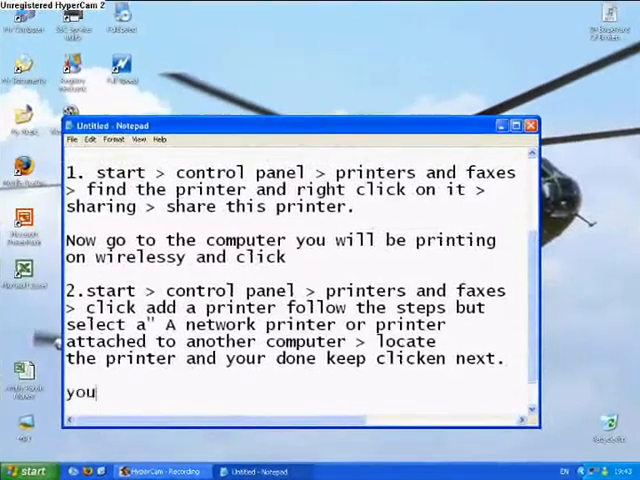
text(can only print when the computer and the)
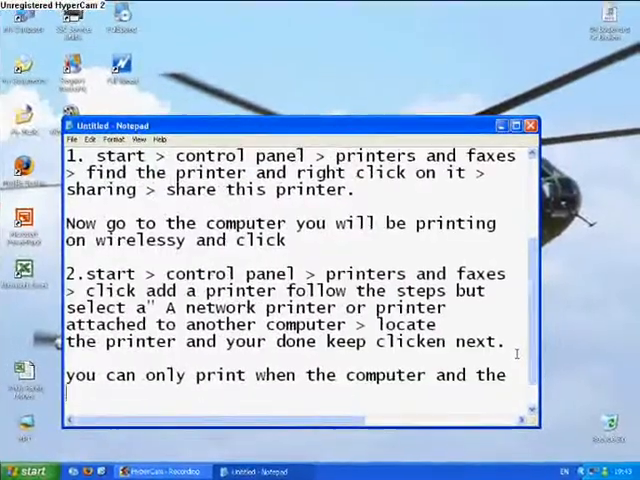
text(printer are turned on this is the computer wi)
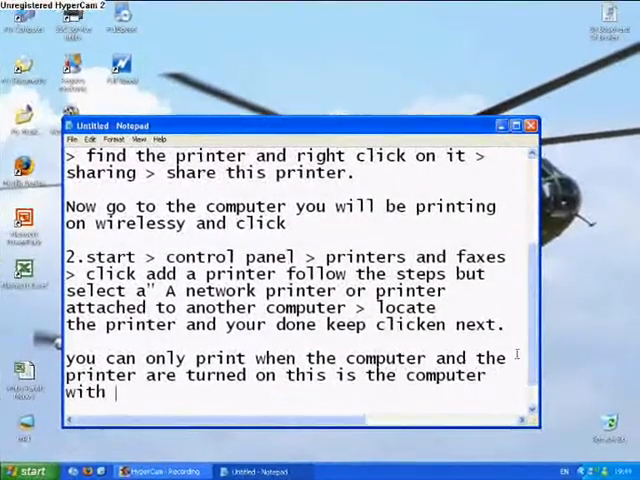
text(the printer attached.)
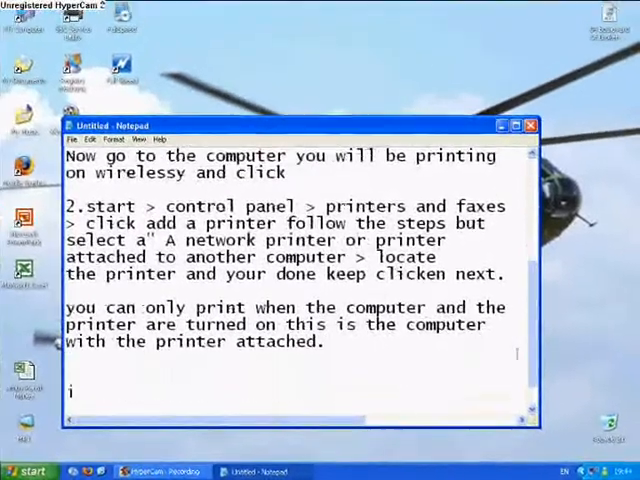
text(will now show you haw to do this)
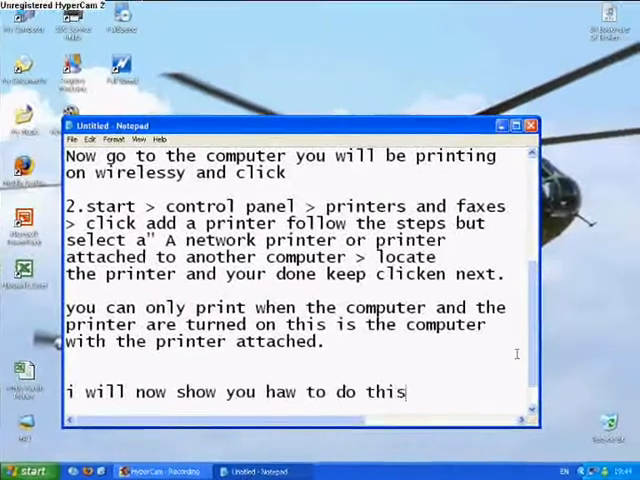
Bring the Printers and Faxes folder to the front to show the installed printers
click(32, 466)
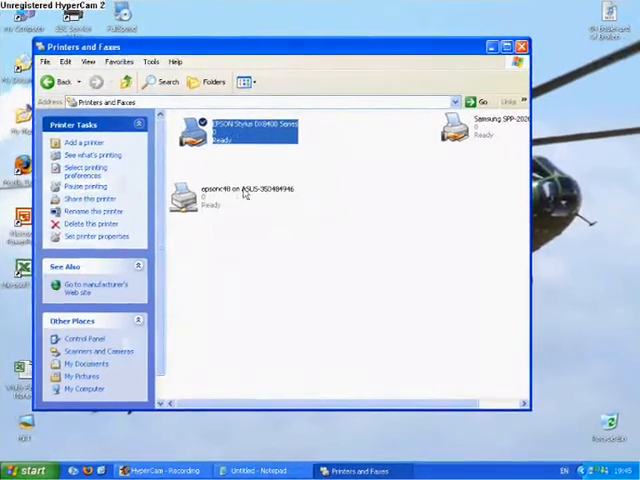
mouse_move(304, 182)
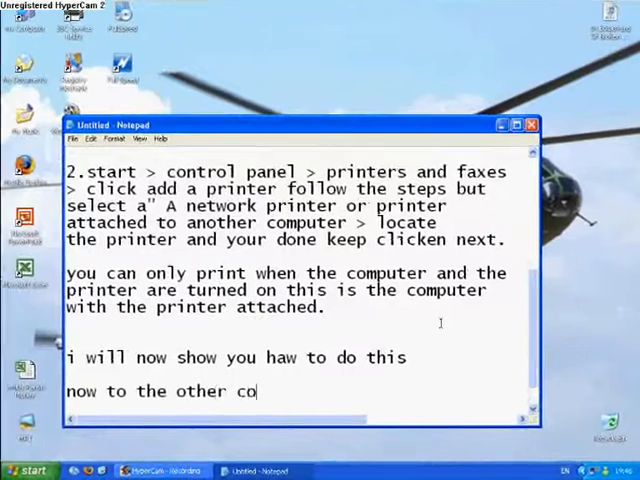
Write the 'other computer (i am using' note, then return to the Printers and Faxes folder
text(mputer (i am using)
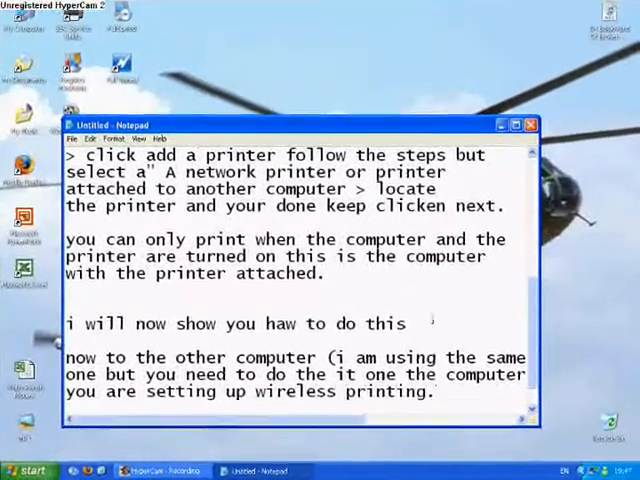
click(500, 124)
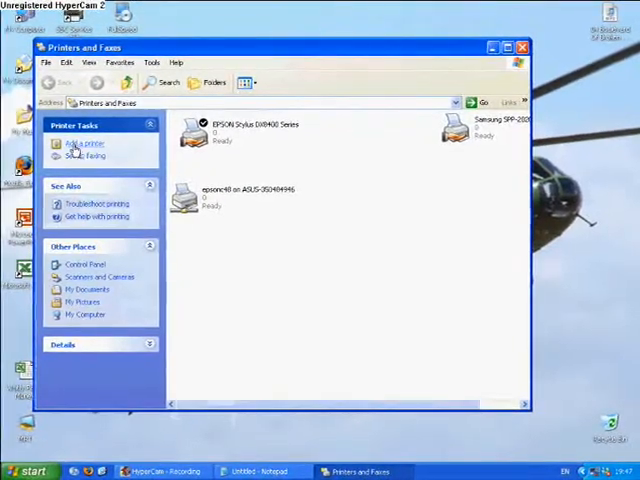
click(84, 144)
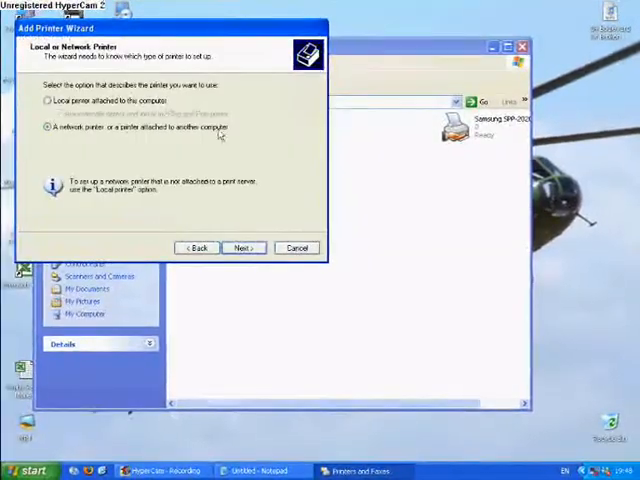
click(244, 246)
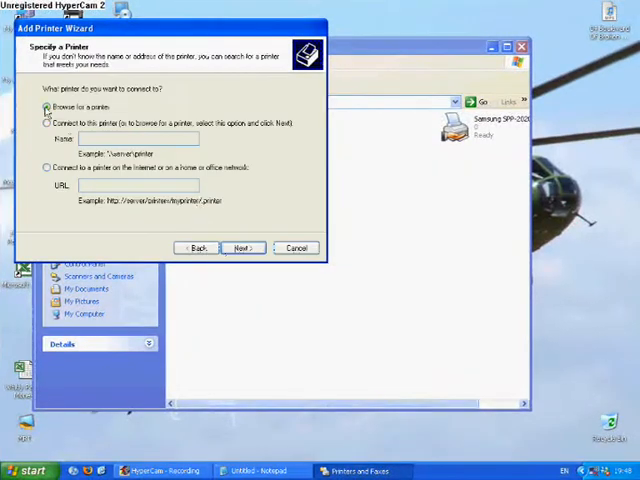
click(242, 246)
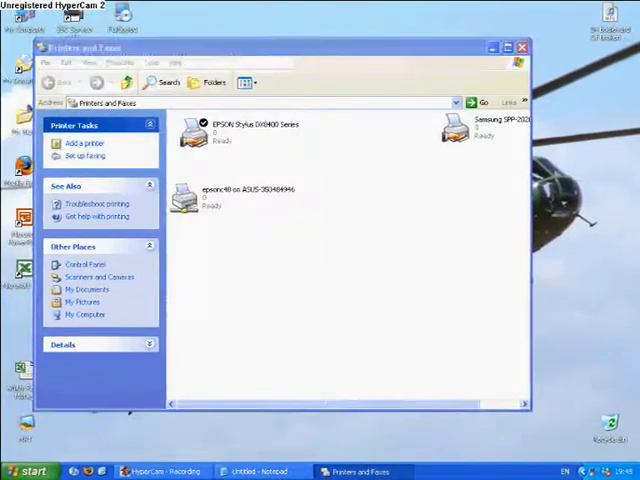
Return to the note and write the apology ending 'and you will be fin'
click(520, 48)
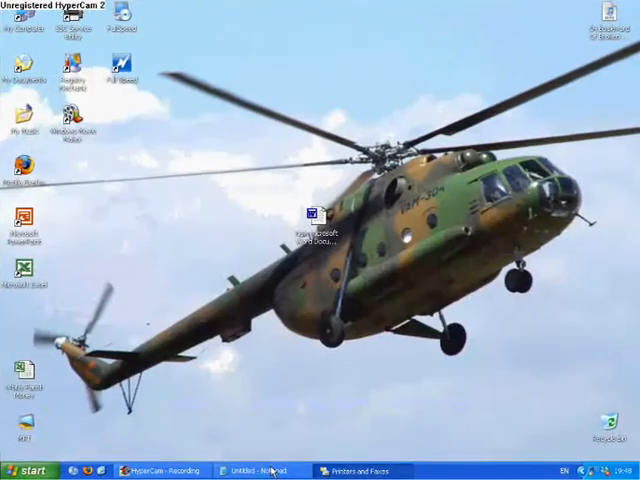
click(250, 468)
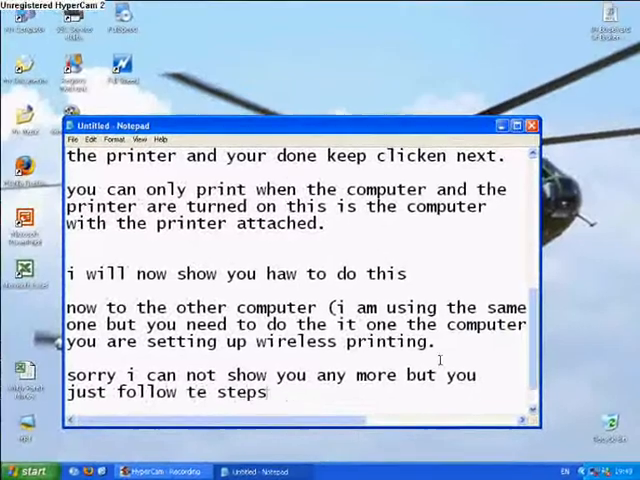
text(and you will be fin)
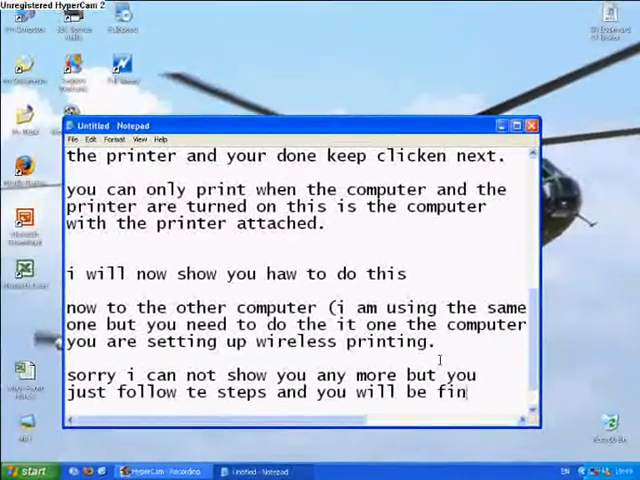